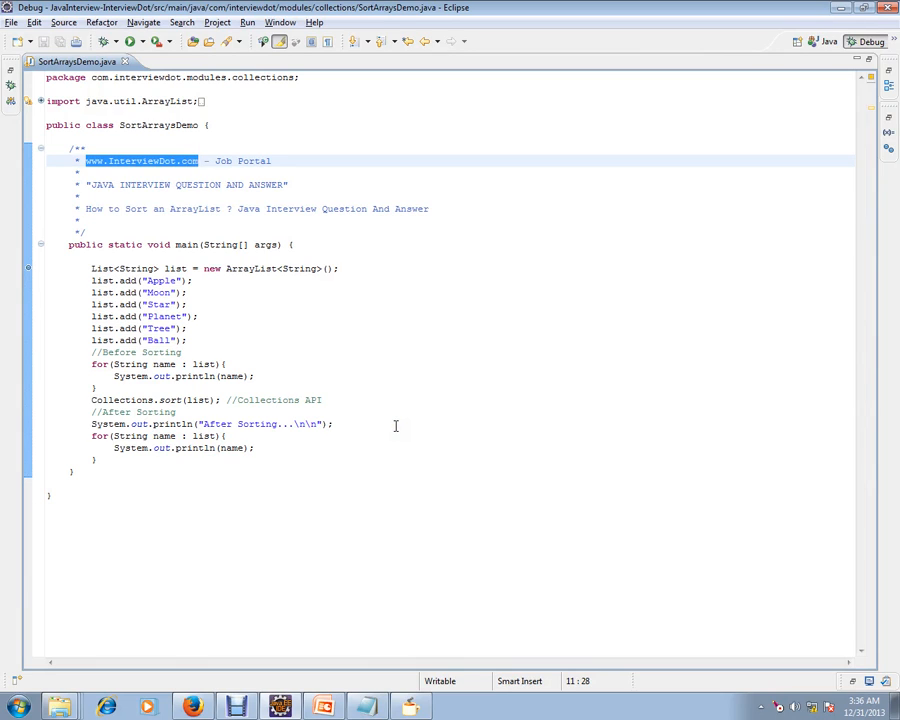
mouse_move(202, 215)
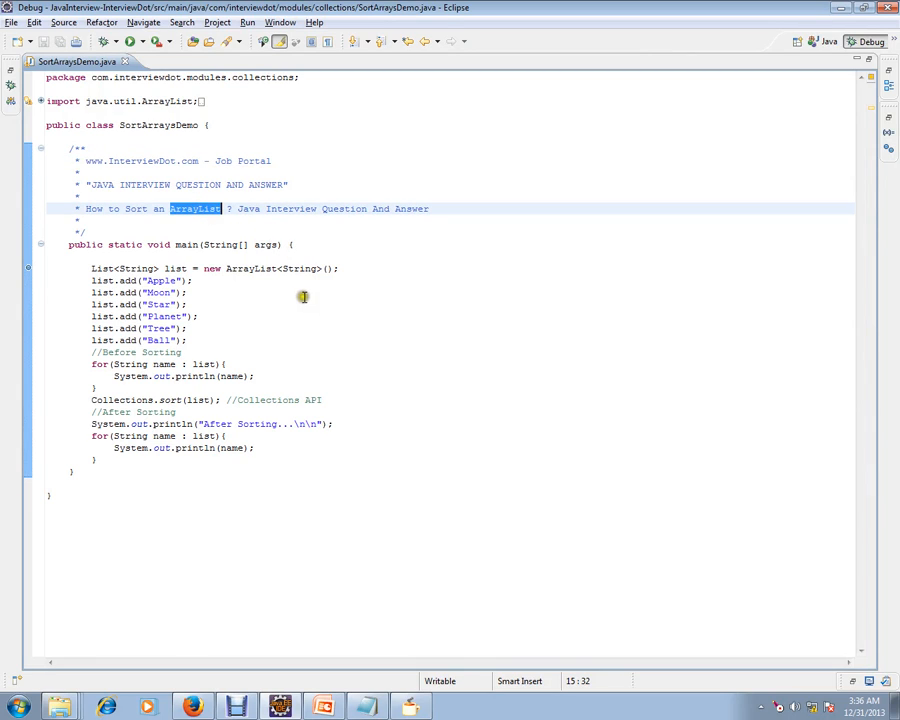
mouse_move(222, 300)
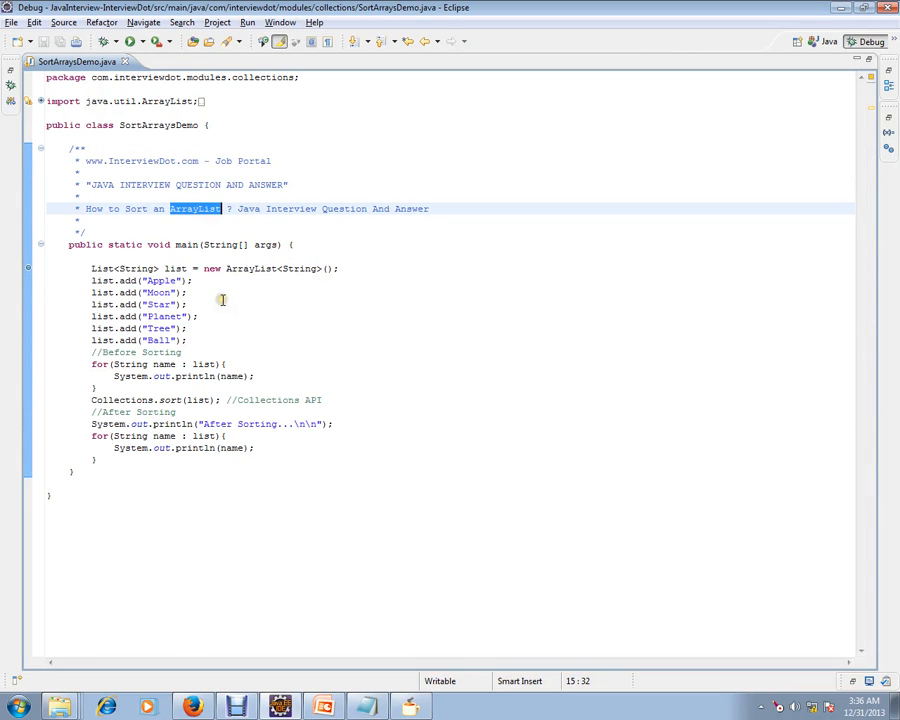
mouse_move(170, 272)
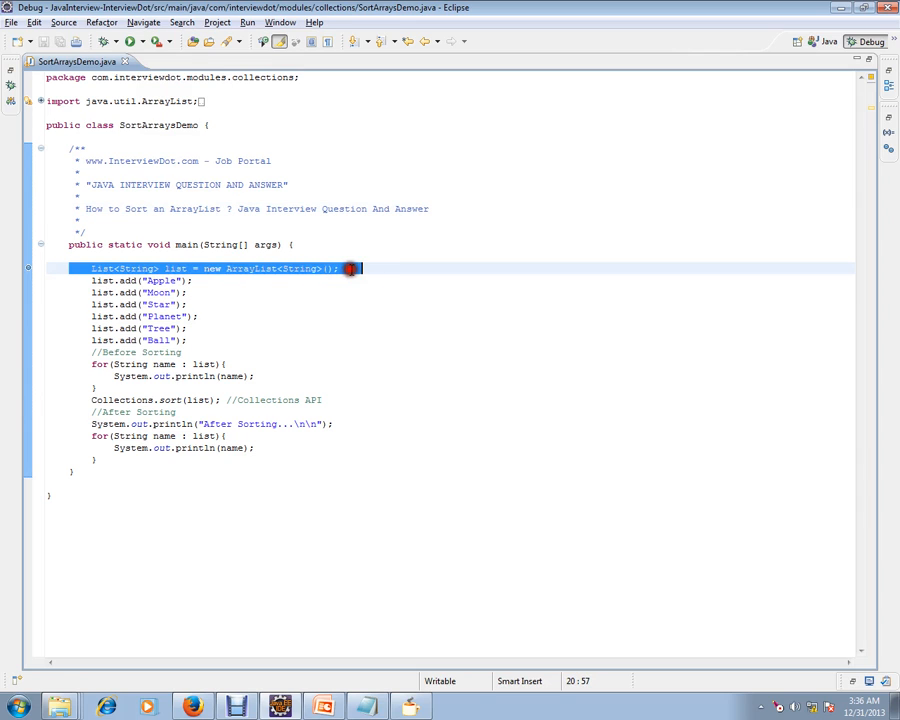
Select the list-creation line and the word sort, then review the decompiled Collections sort methods
left_click_drag(349, 268, 200, 318)
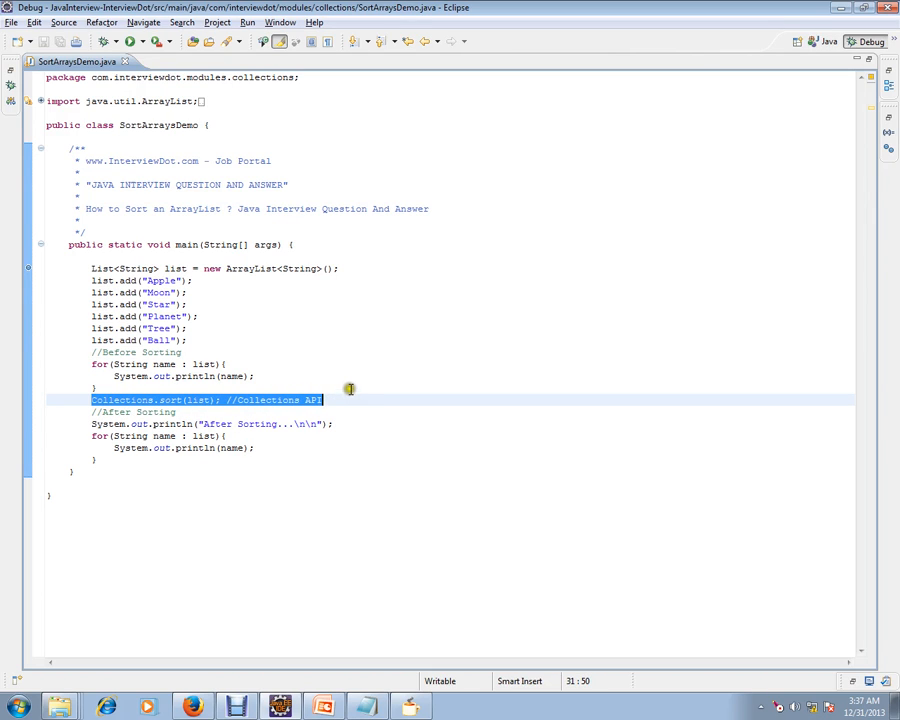
mouse_move(348, 390)
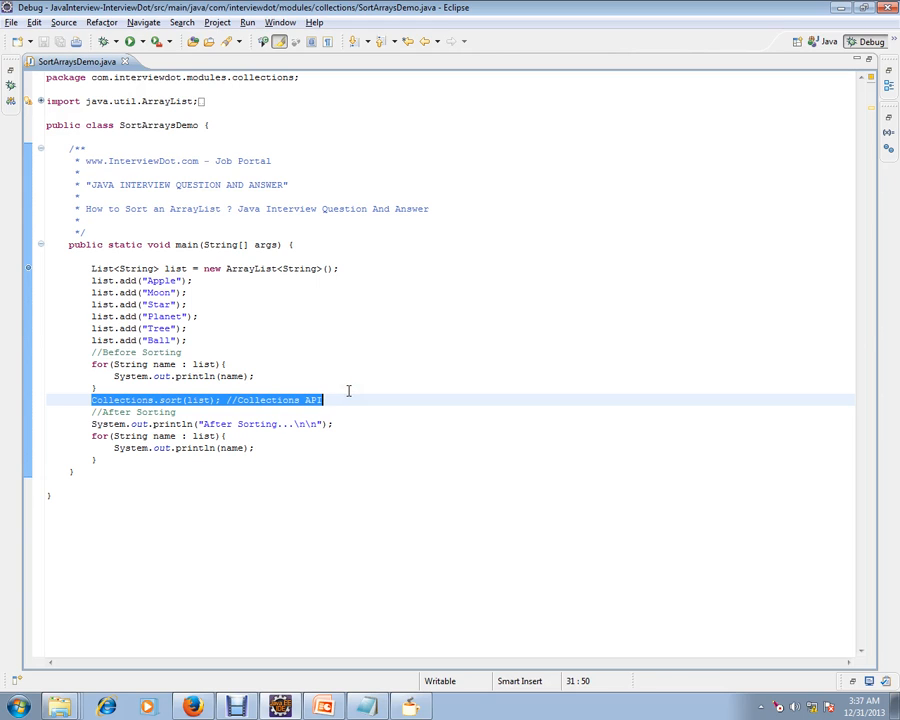
double_click(168, 400)
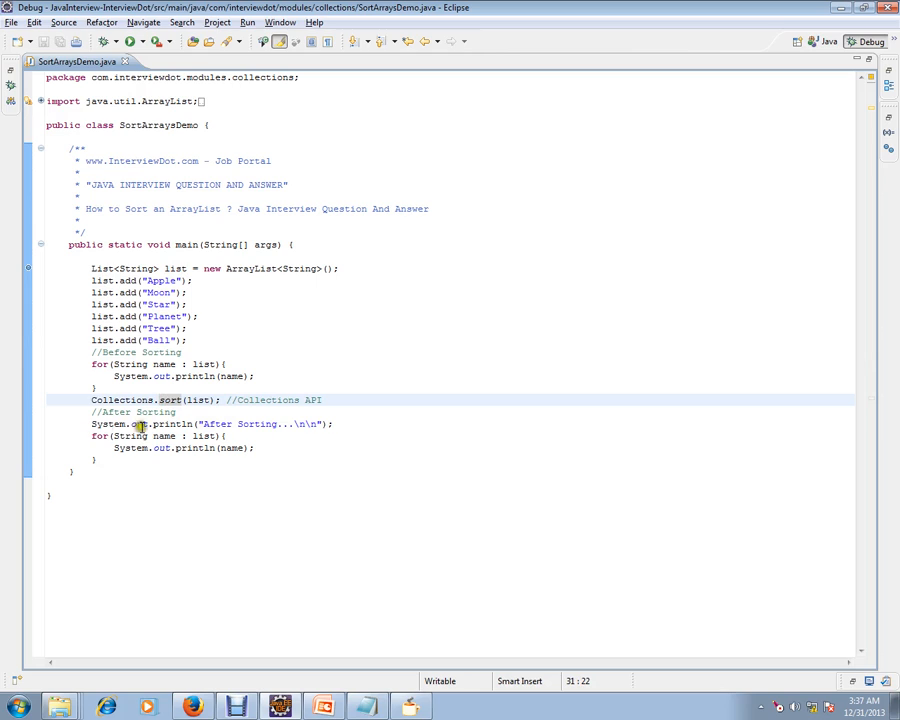
mouse_move(160, 268)
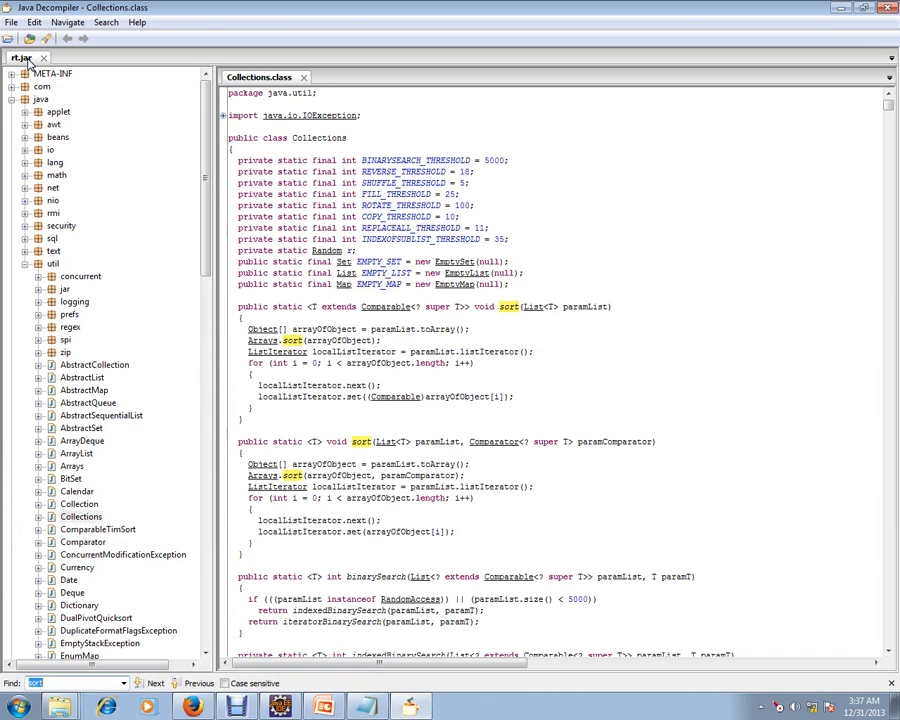
mouse_move(349, 307)
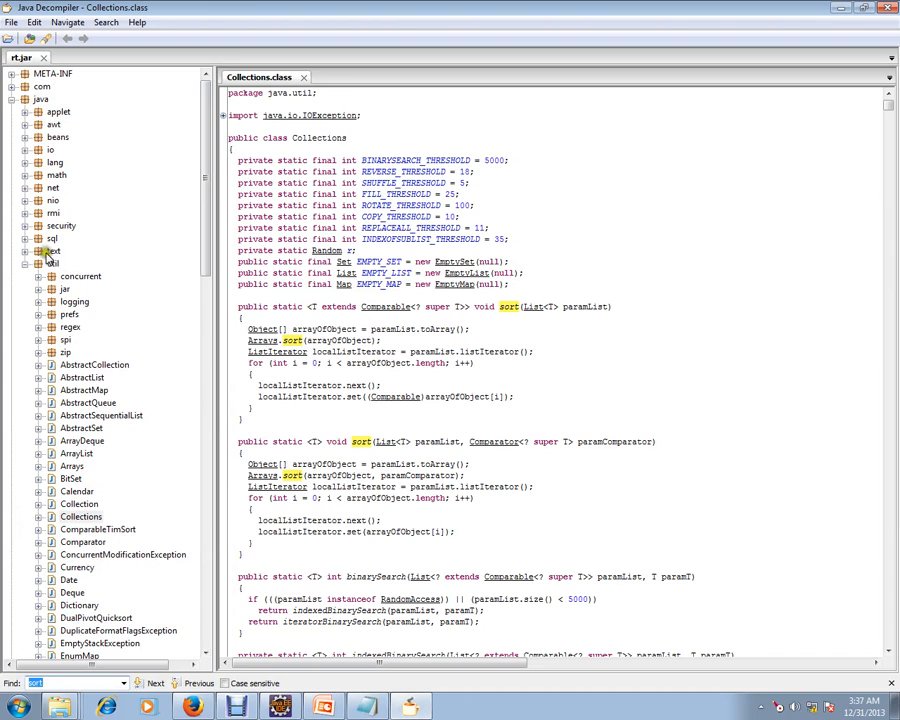
scroll("down", 3)
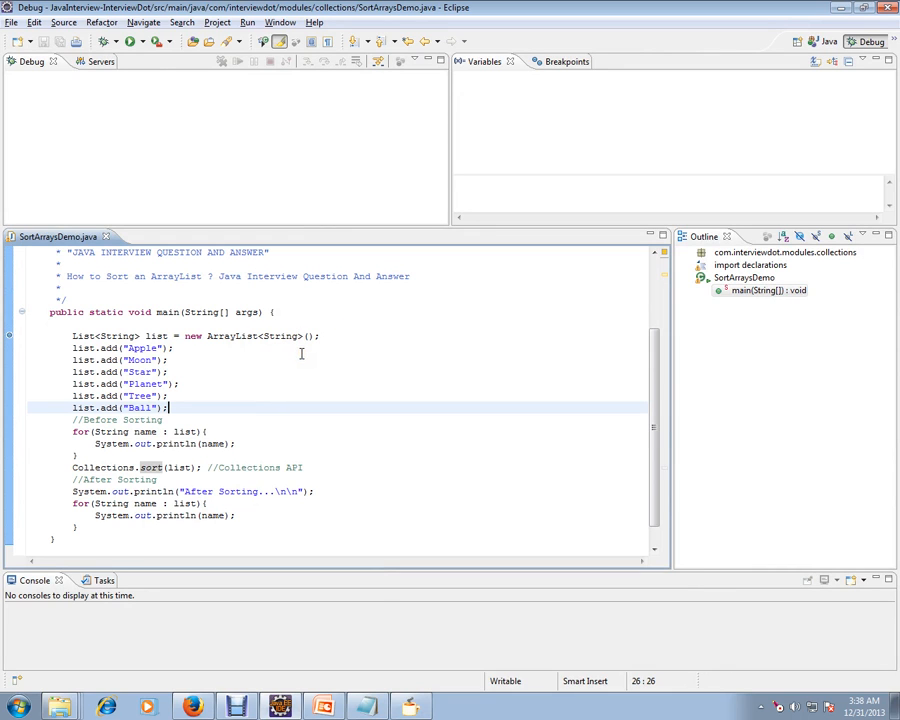
Launch SortArraysDemo under the debugger so it suspends at the line-20 breakpoint
left_click(130, 41)
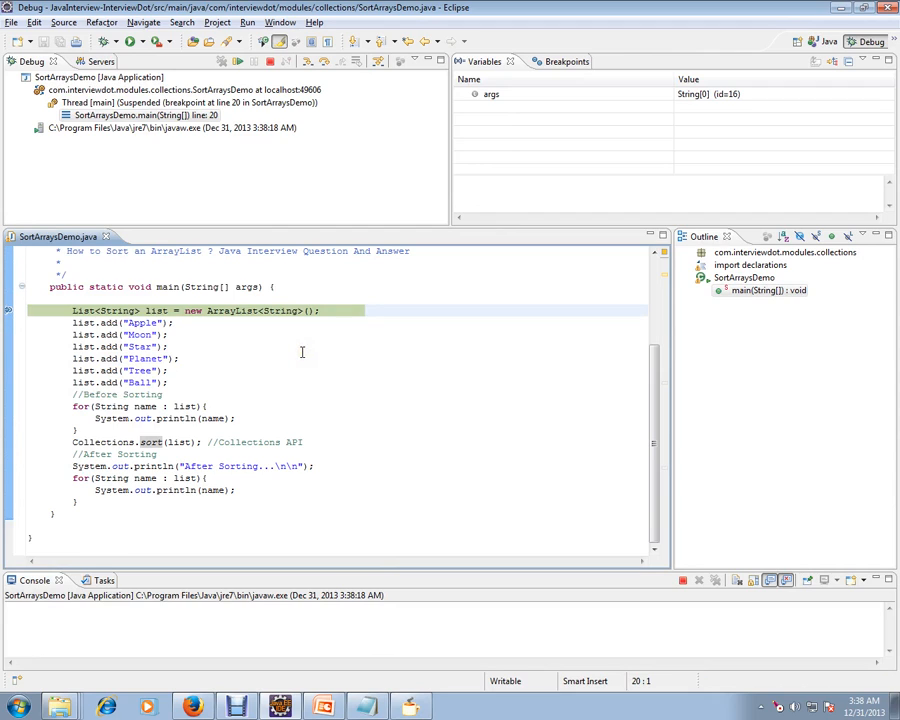
Step over lines in main until the console shows 'After Sorting...' and Apple, Ball, Moon
left_click(237, 61)
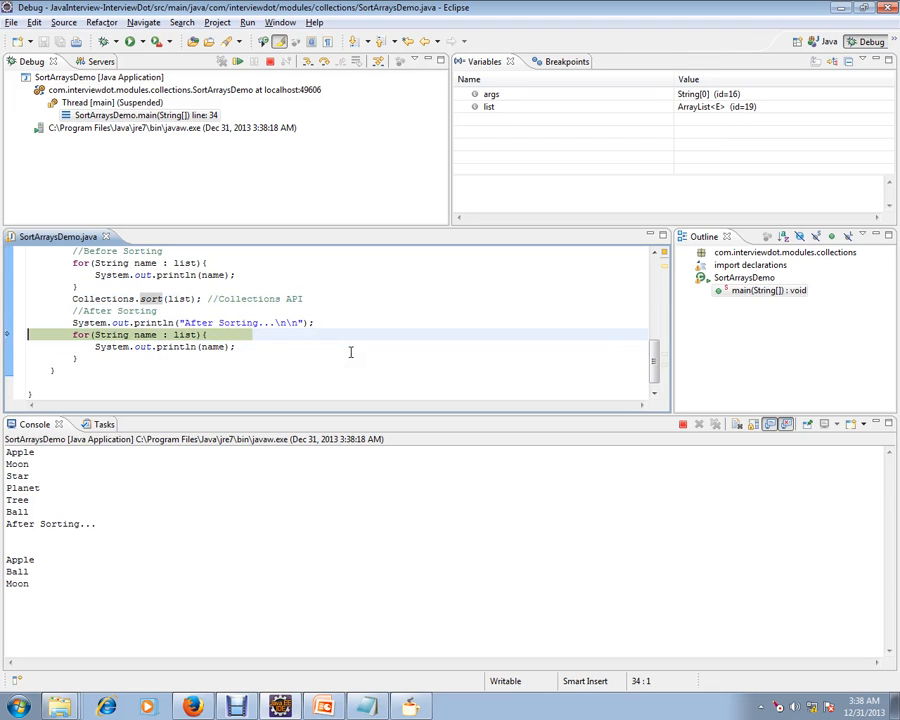
Resume to termination so all six sorted names print, then return to SortArraysDemo.java
key("F6")
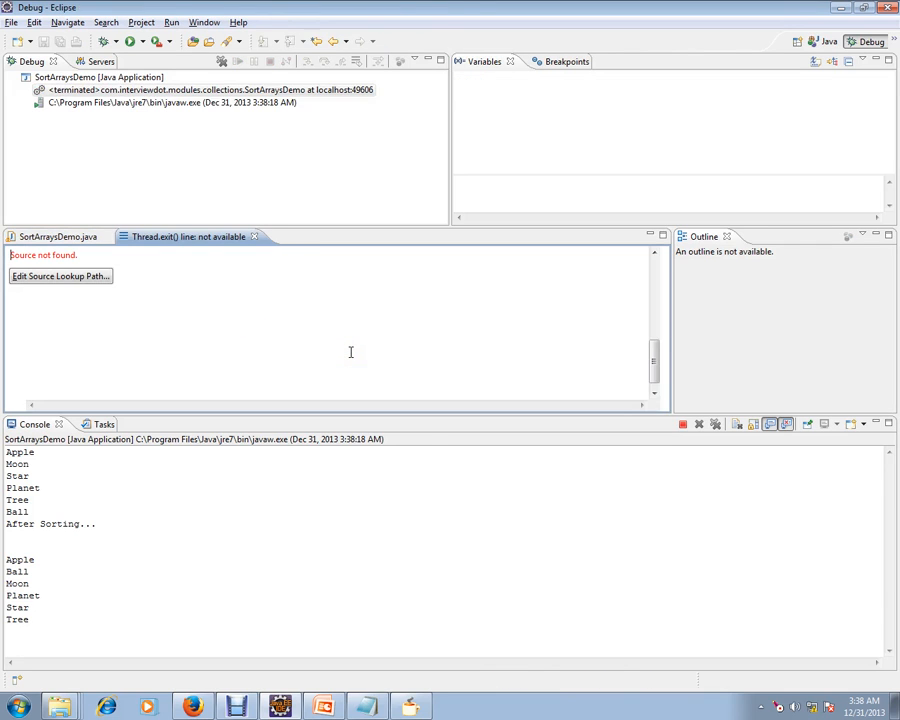
left_click(50, 236)
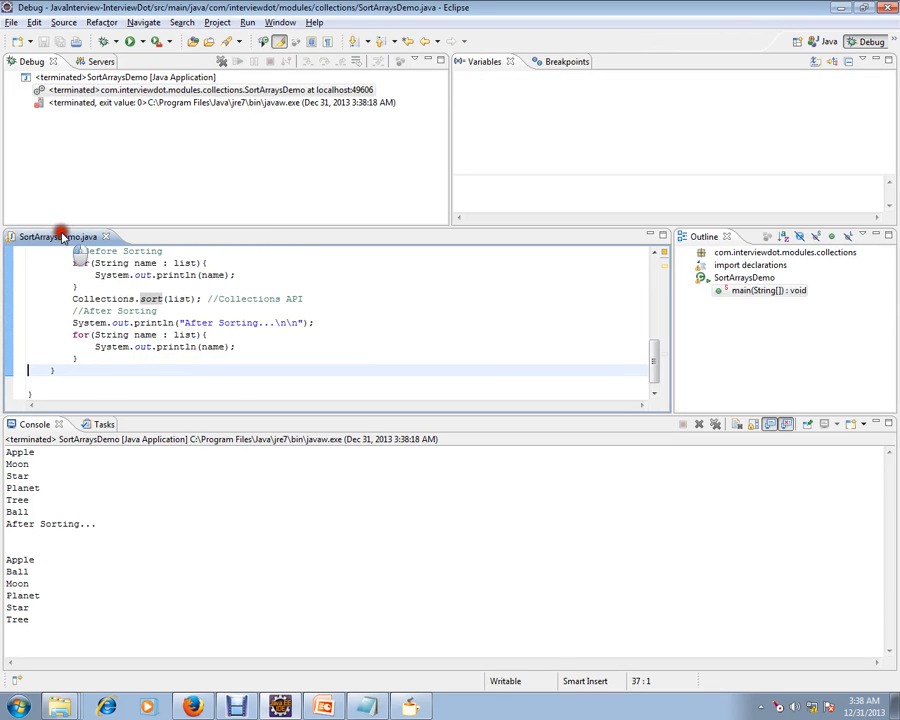